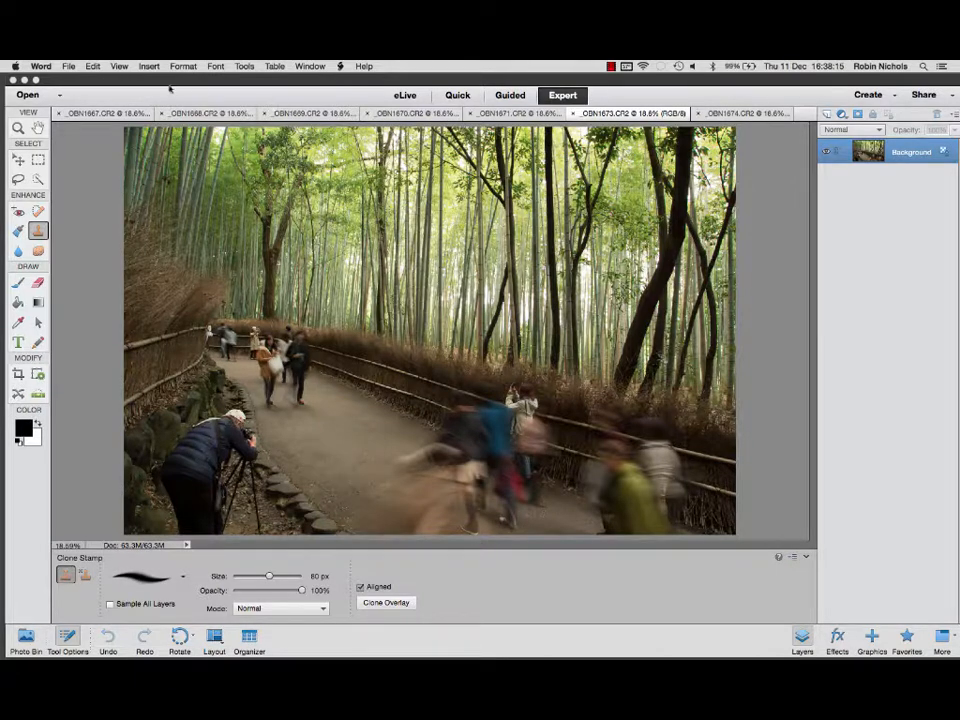
Browse the open bamboo path shots, ending on the first tab, OBN1667.CR2.
click(210, 113)
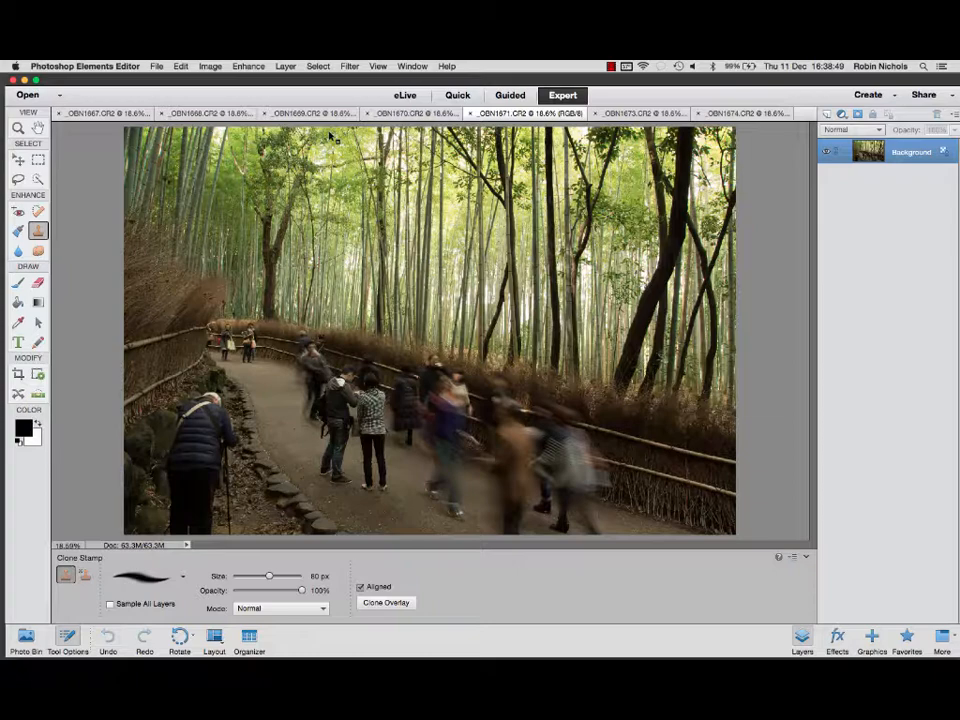
click(740, 113)
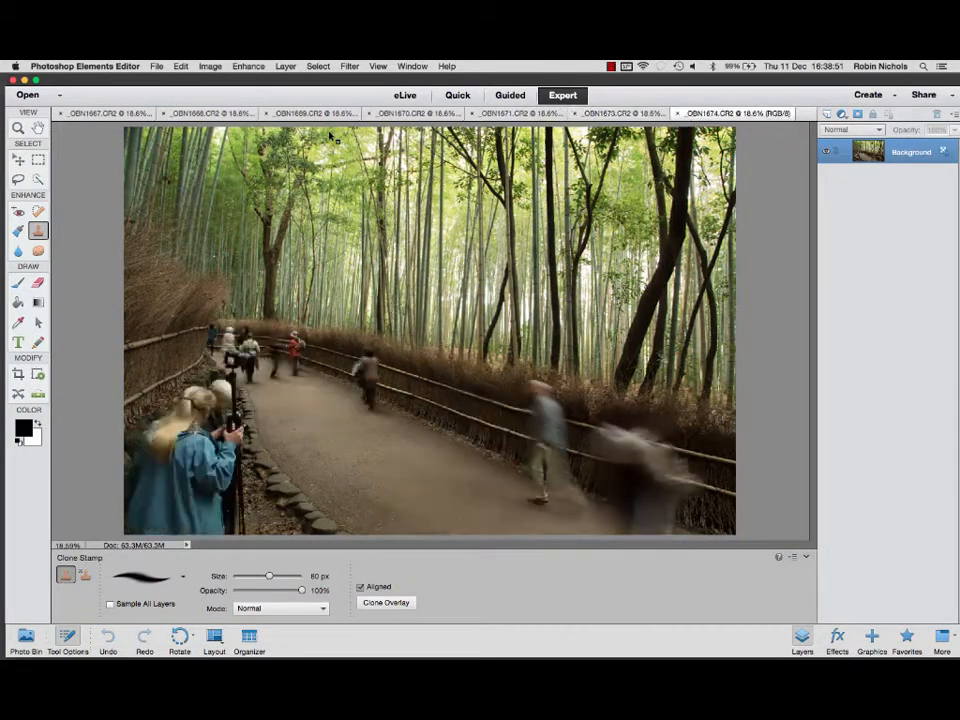
click(100, 113)
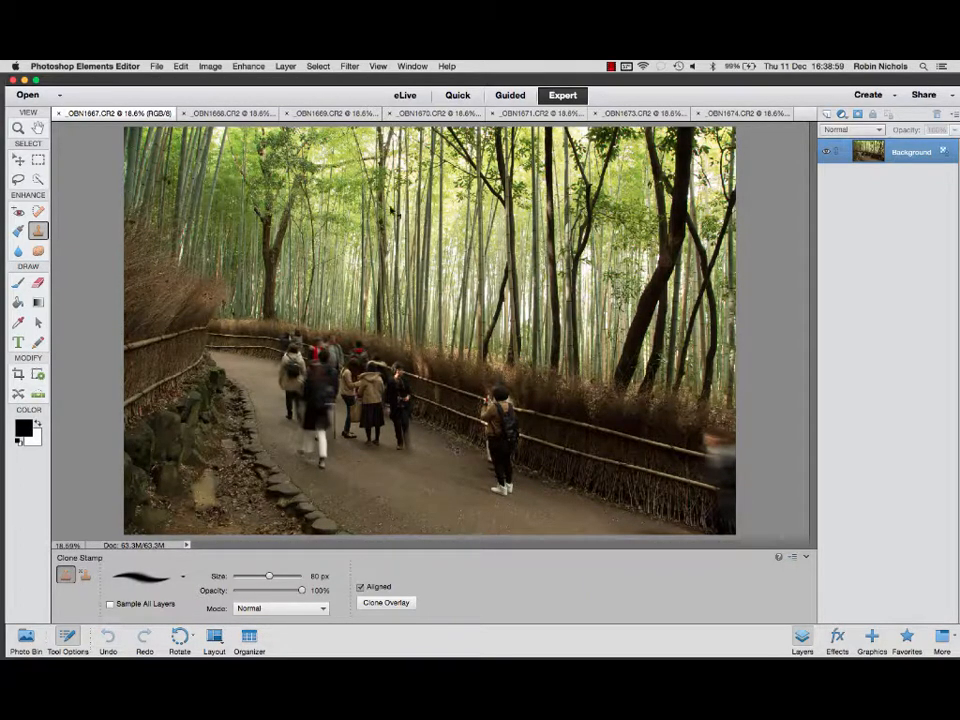
Launch Photomerge Scene Cleaner from the Enhance menu on the seven open shots.
click(248, 66)
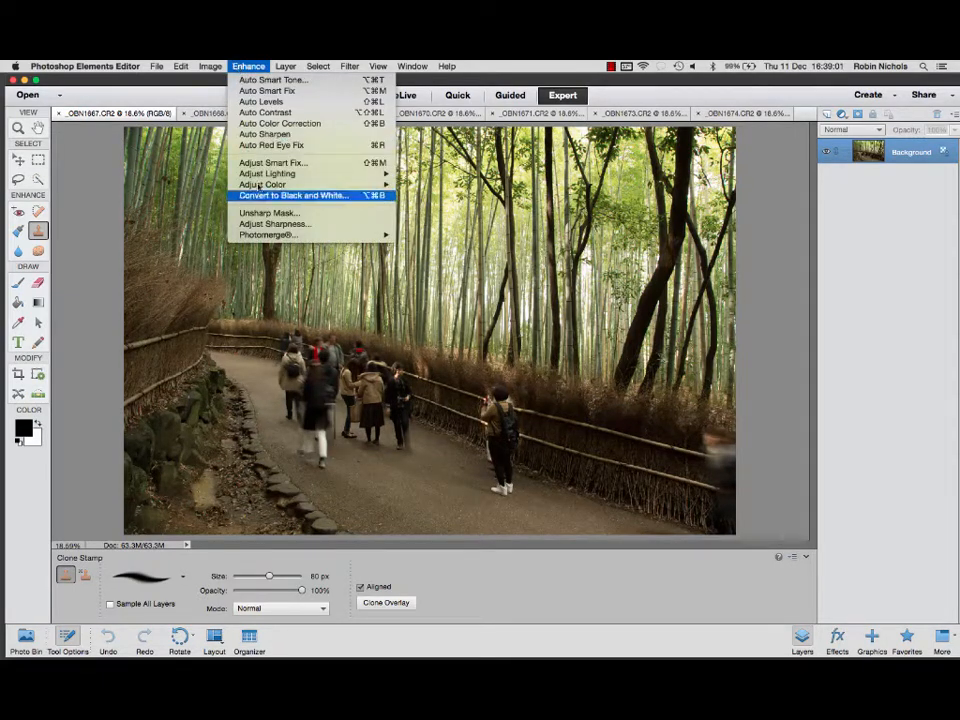
mouse_move(268, 234)
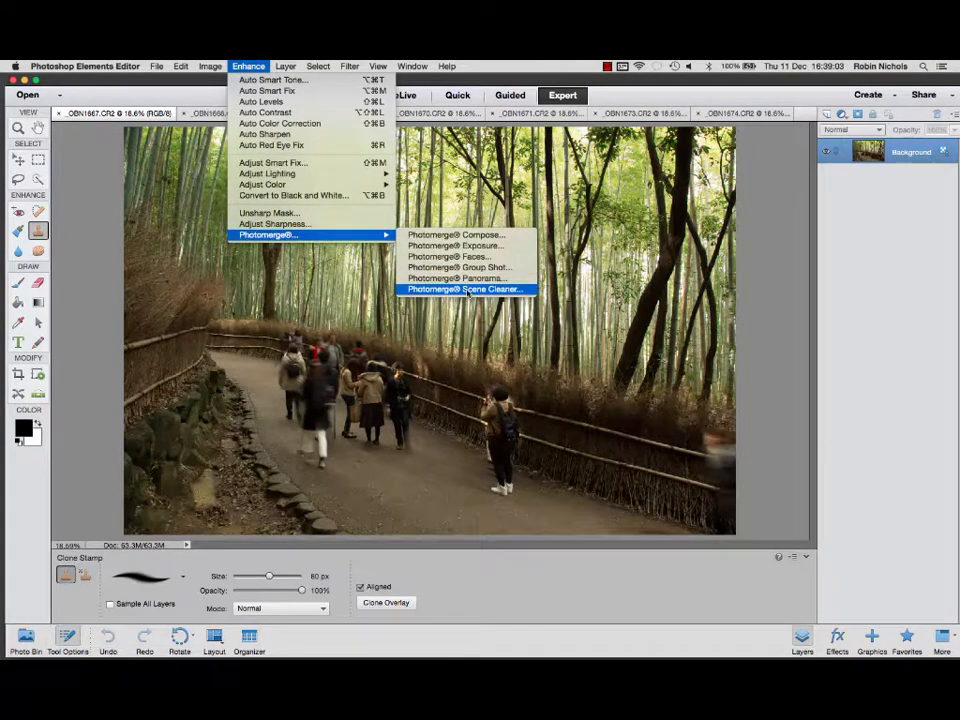
click(465, 289)
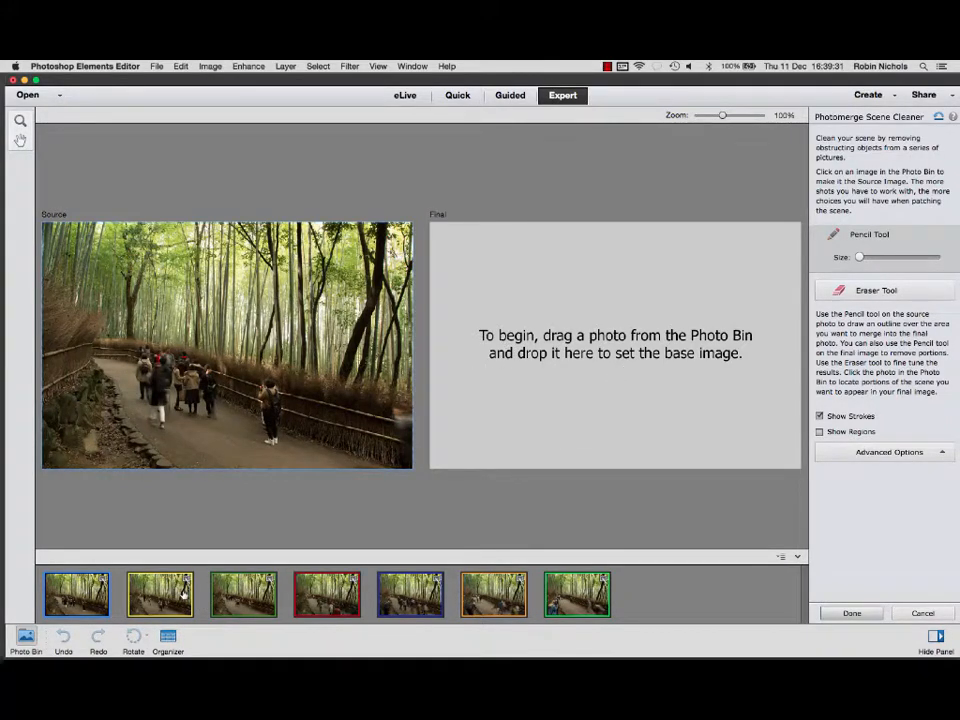
Preview several Photo Bin shots, then drag the green-framed seventh shot into the Final pane.
click(326, 594)
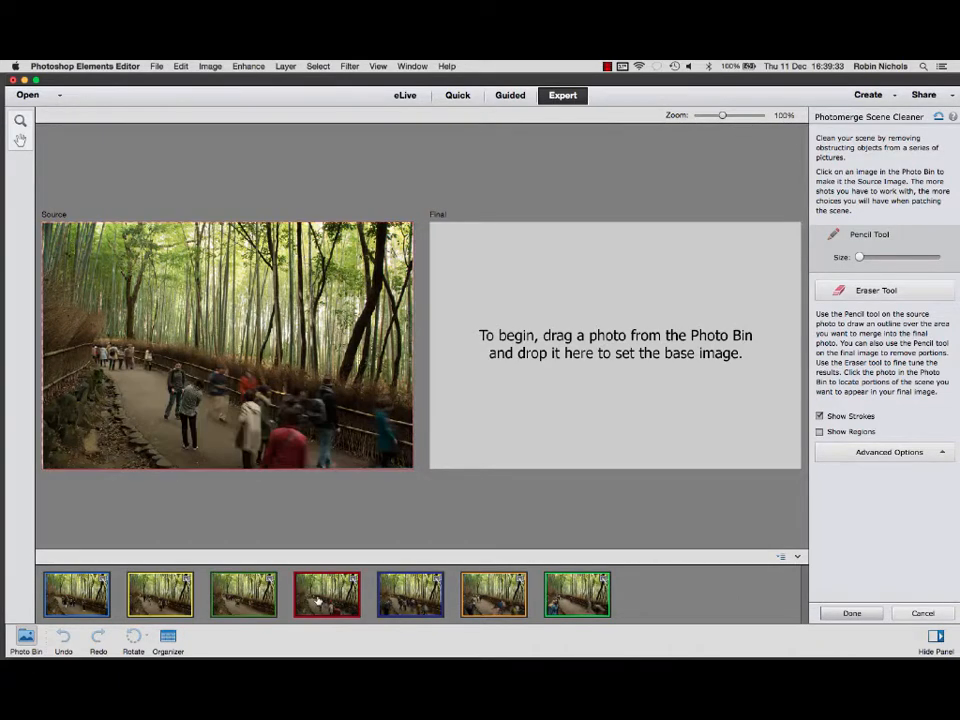
click(410, 593)
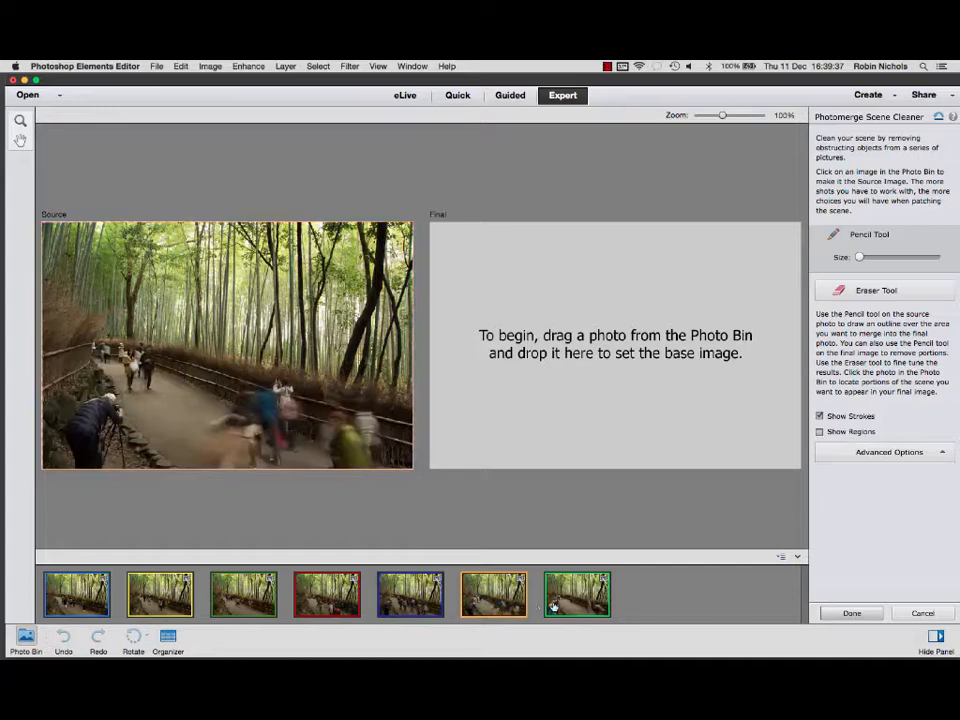
click(576, 593)
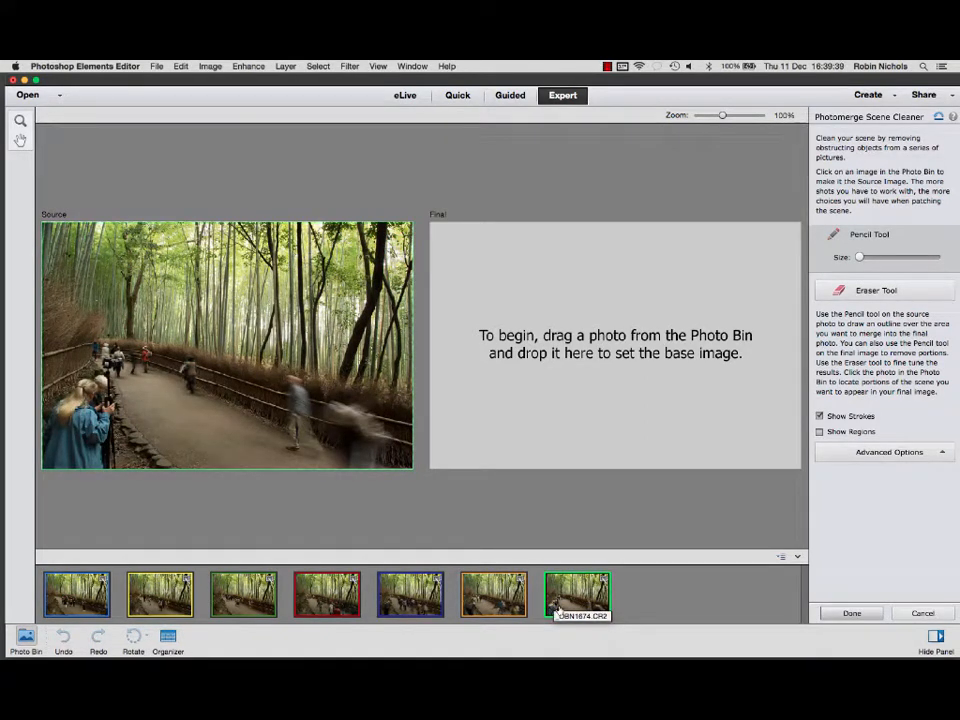
drag(576, 594, 615, 345)
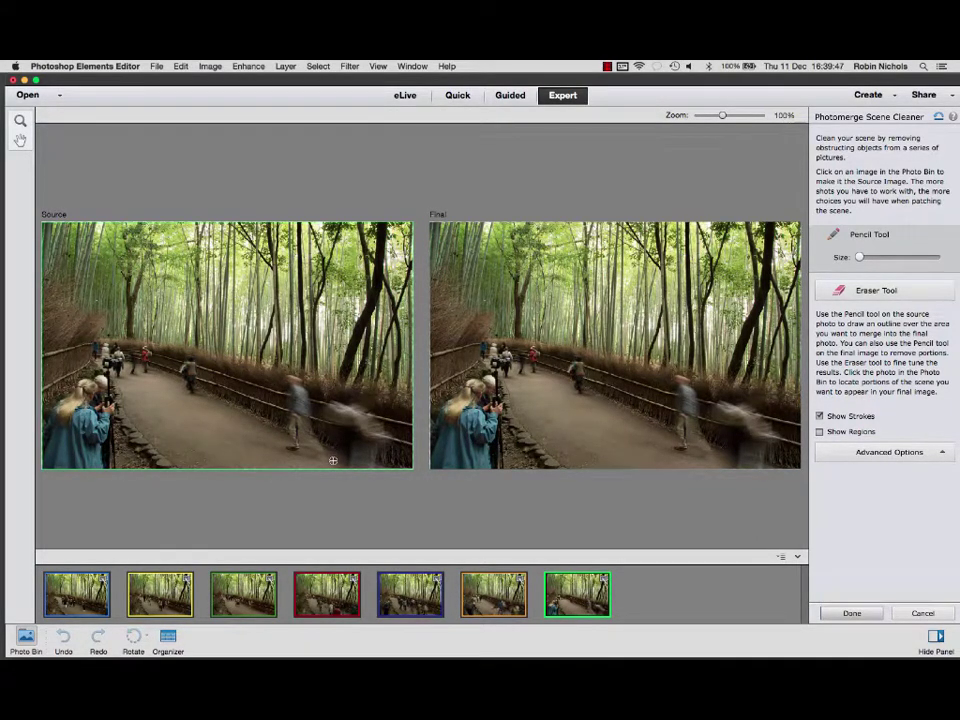
mouse_move(308, 411)
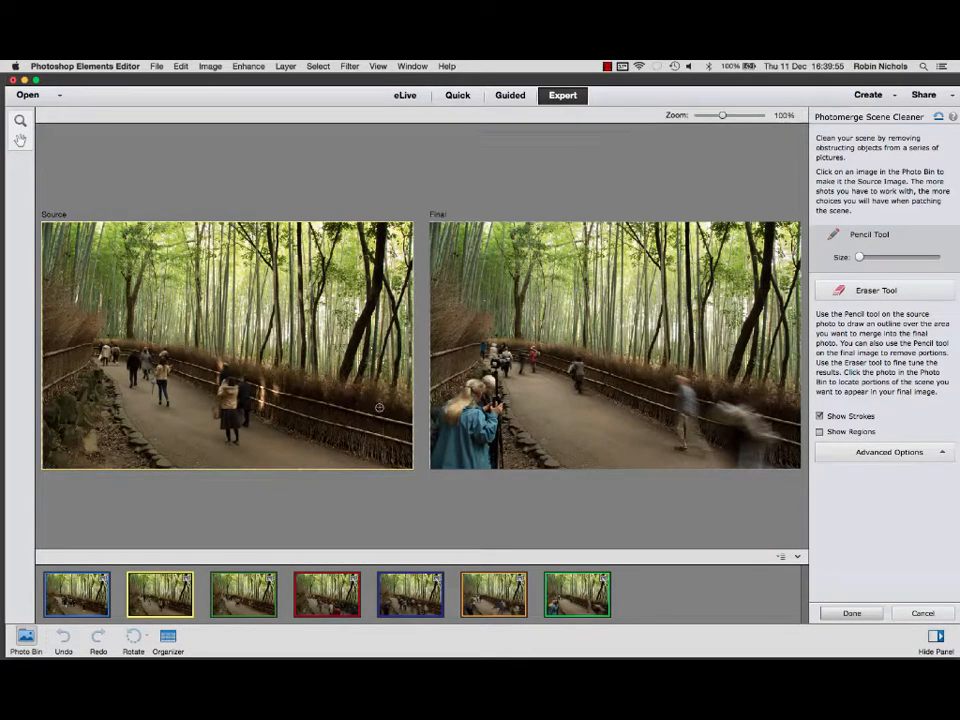
Pencil-mark the empty fence at lower right, toggling Show Regions to check the patch.
drag(312, 418, 393, 405)
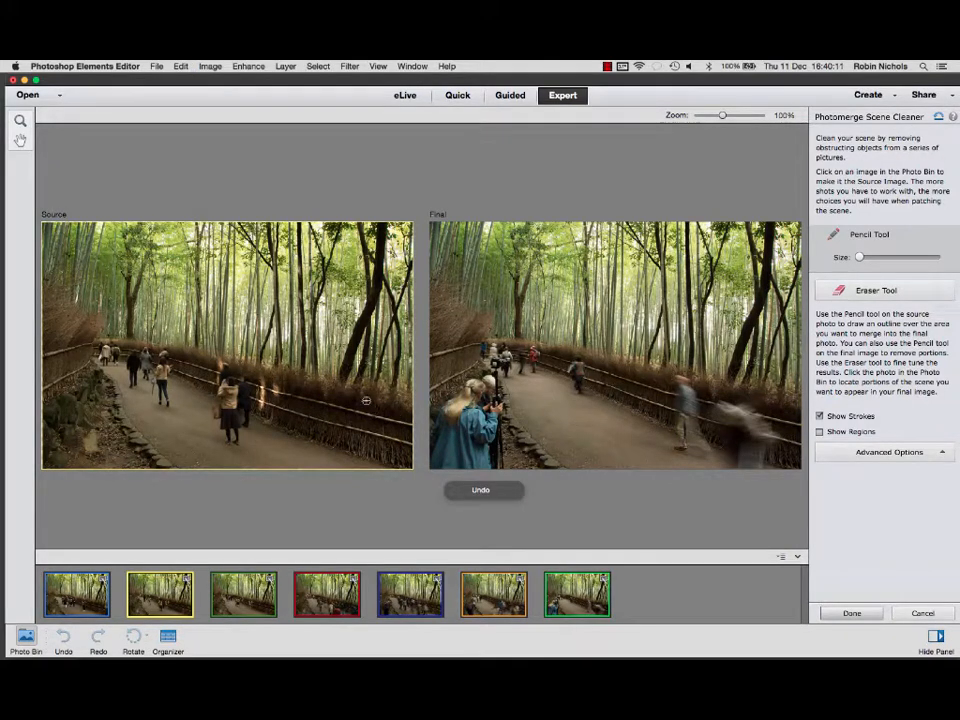
drag(345, 385, 360, 460)
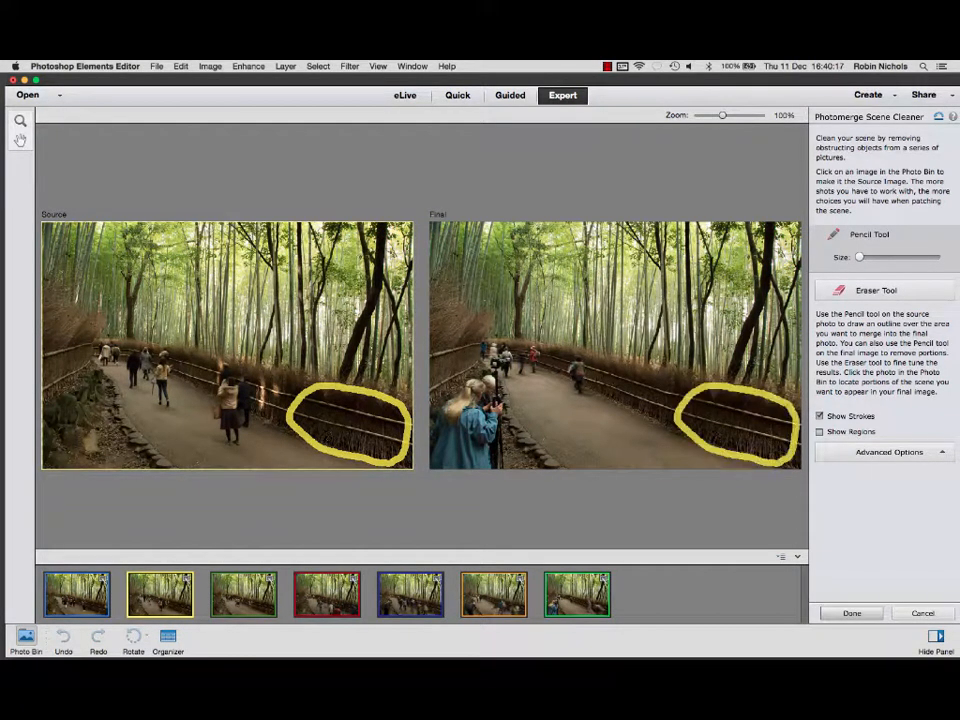
click(820, 431)
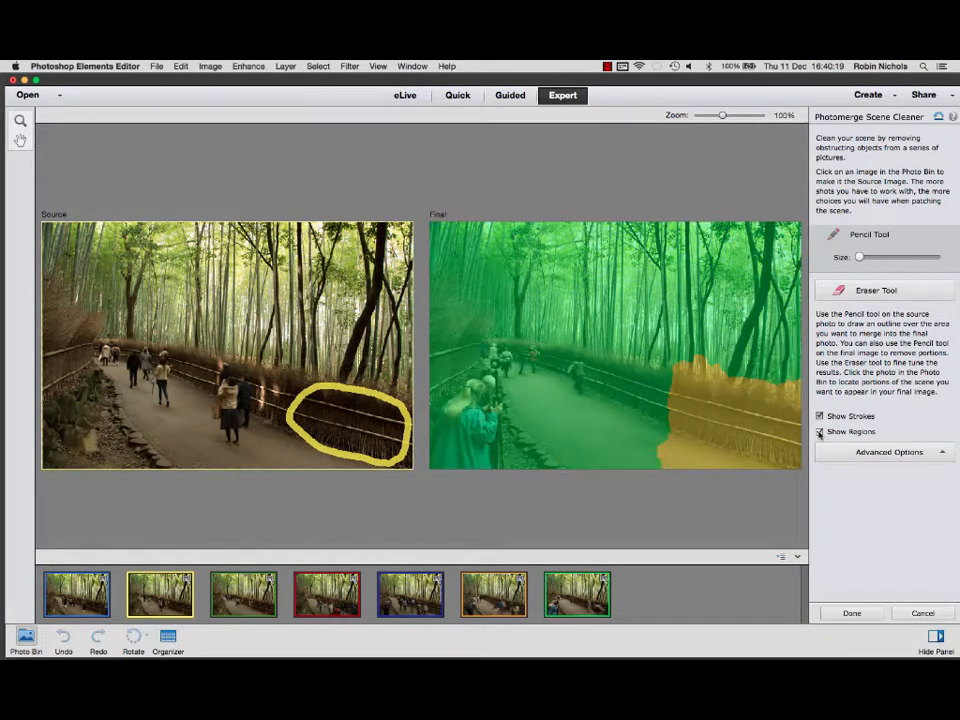
click(820, 431)
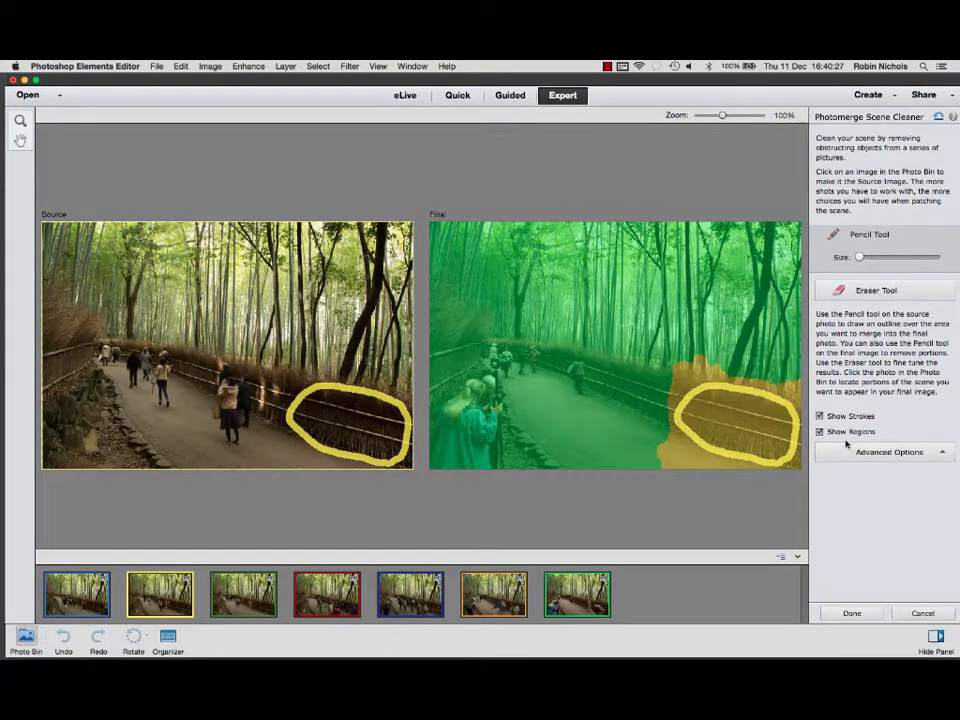
click(820, 431)
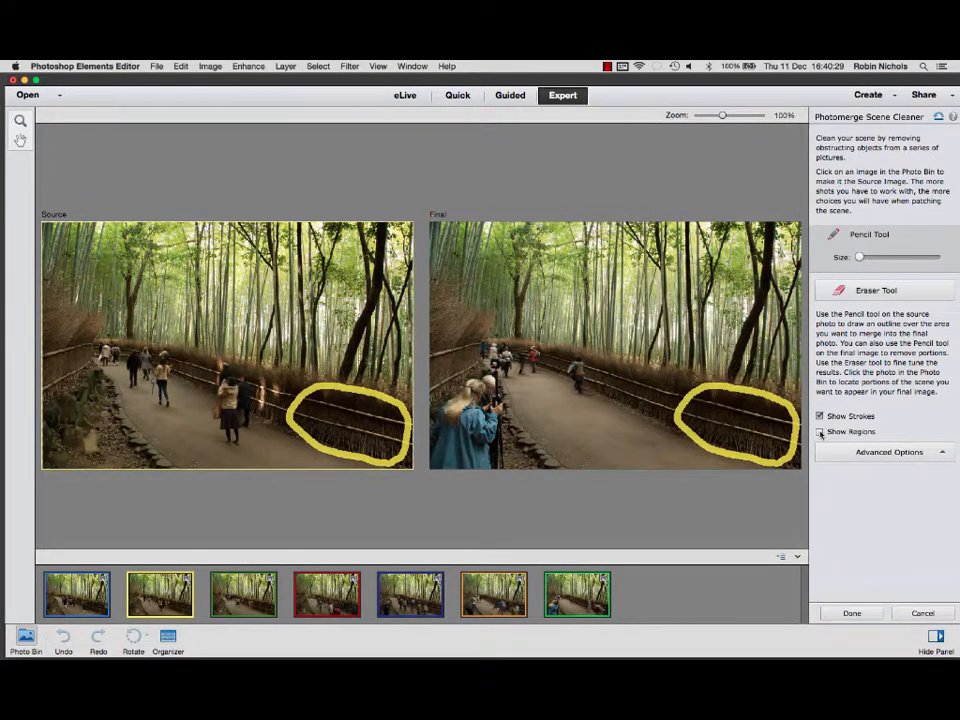
click(820, 431)
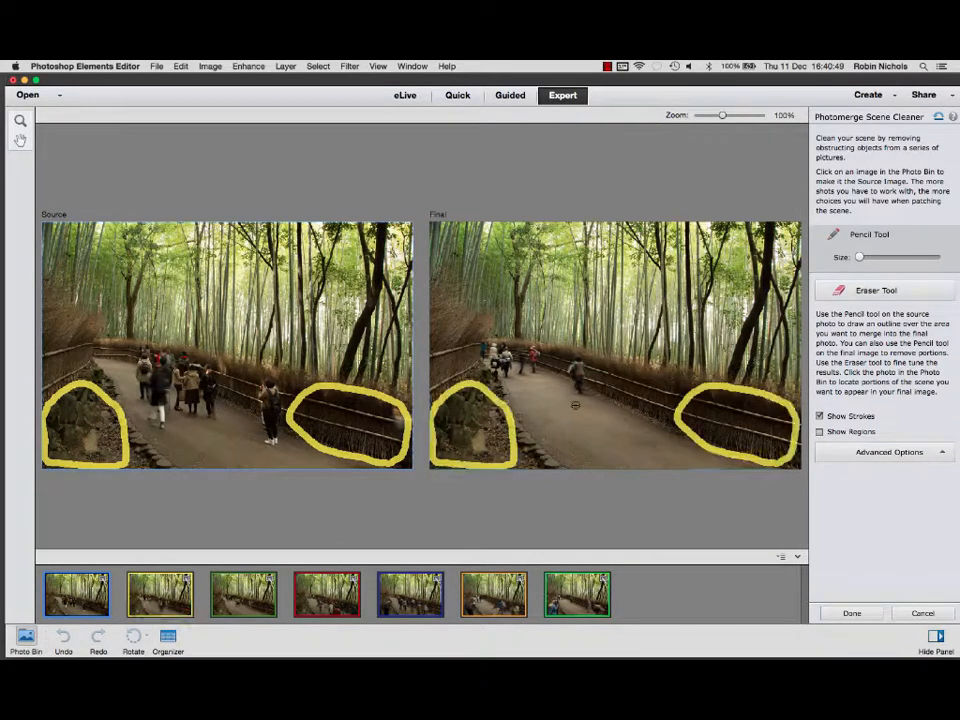
Patch out the lone mid-path walker from the sixth shot and check the regions overlay.
click(242, 593)
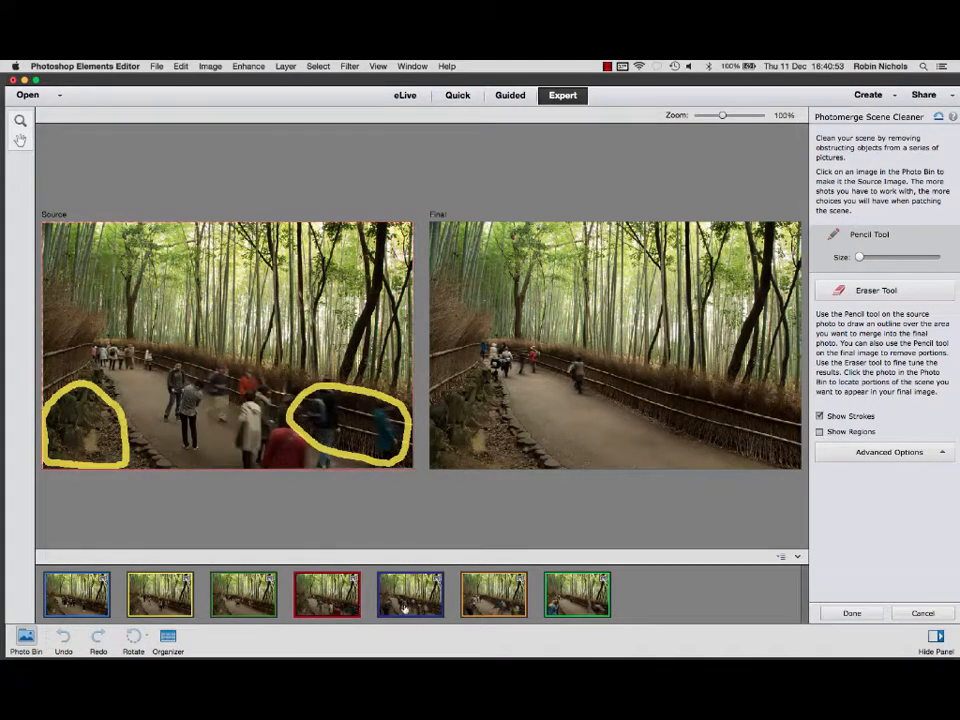
click(492, 594)
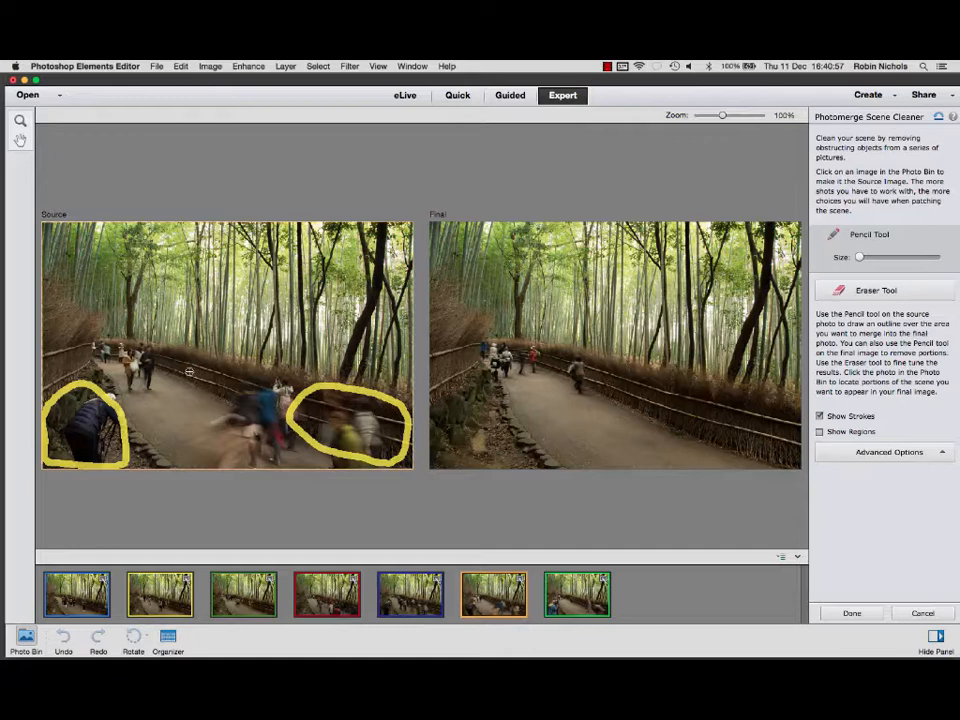
drag(175, 370, 185, 400)
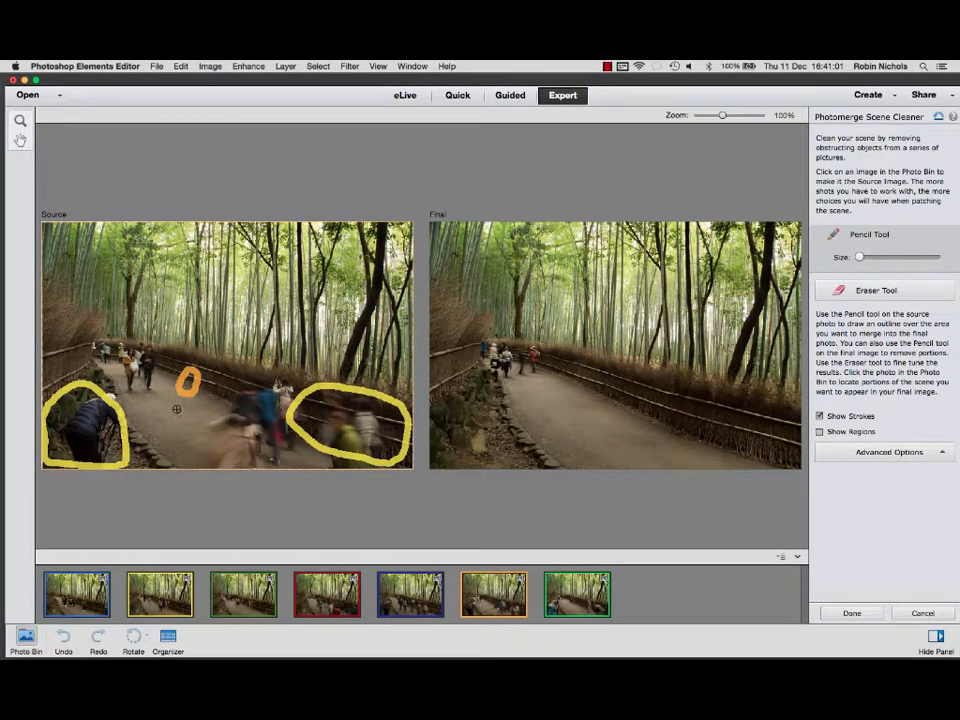
click(820, 431)
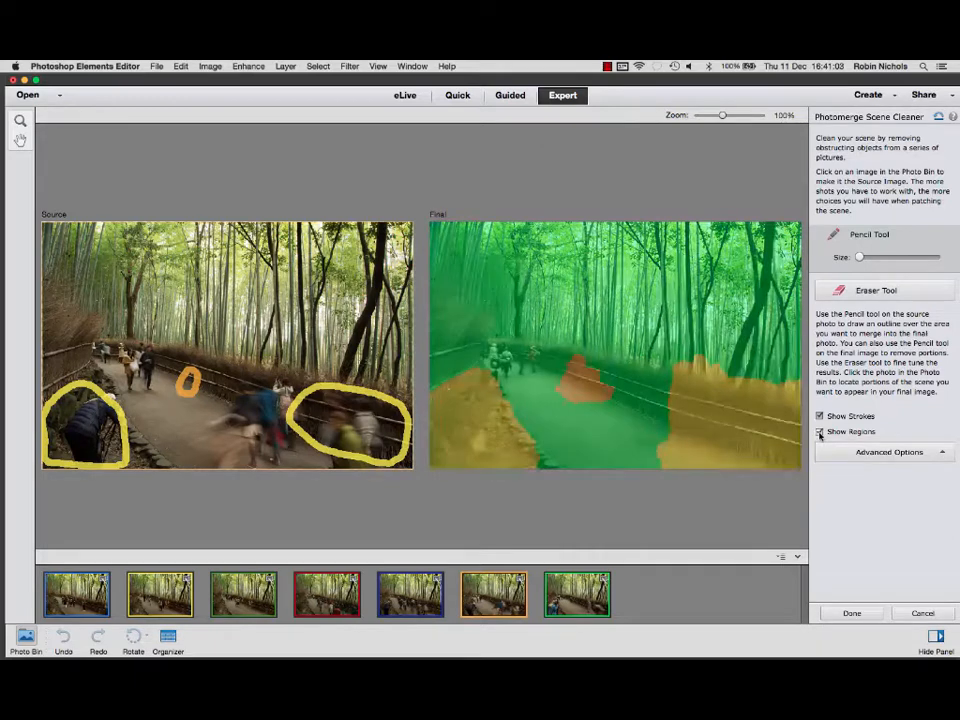
click(820, 431)
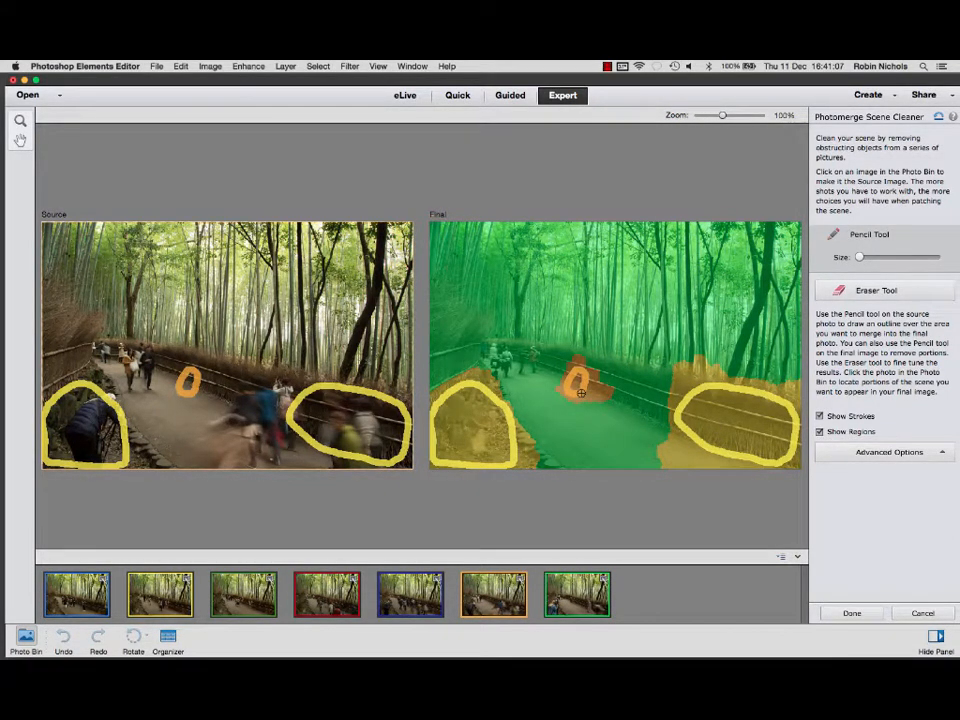
click(821, 431)
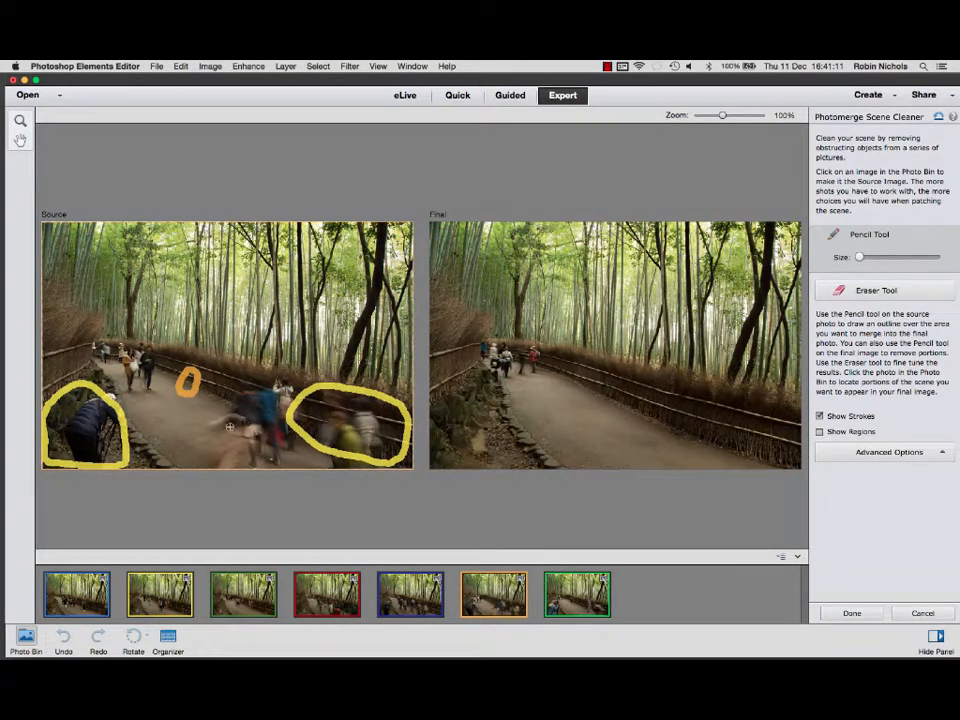
Try other Photo Bin shots as source images for the remaining walkers.
click(576, 594)
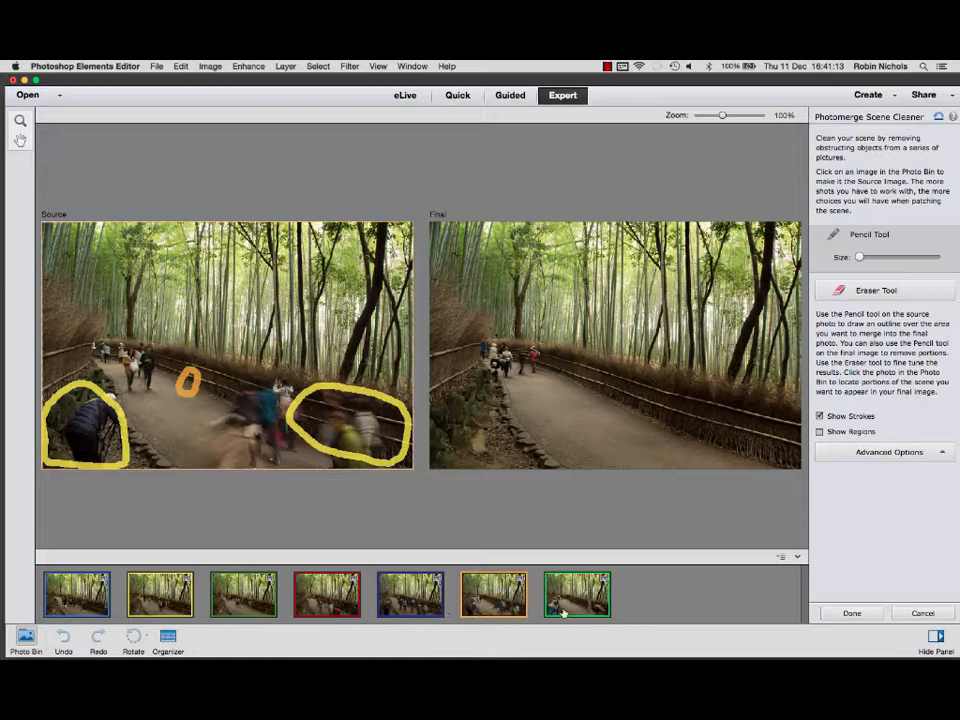
click(76, 594)
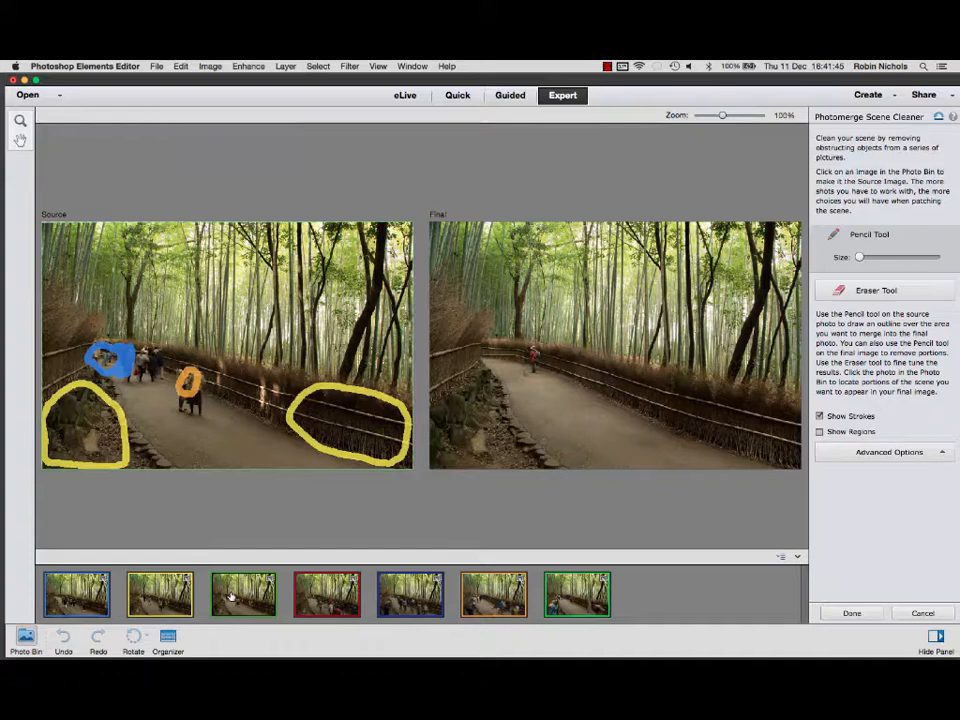
click(326, 594)
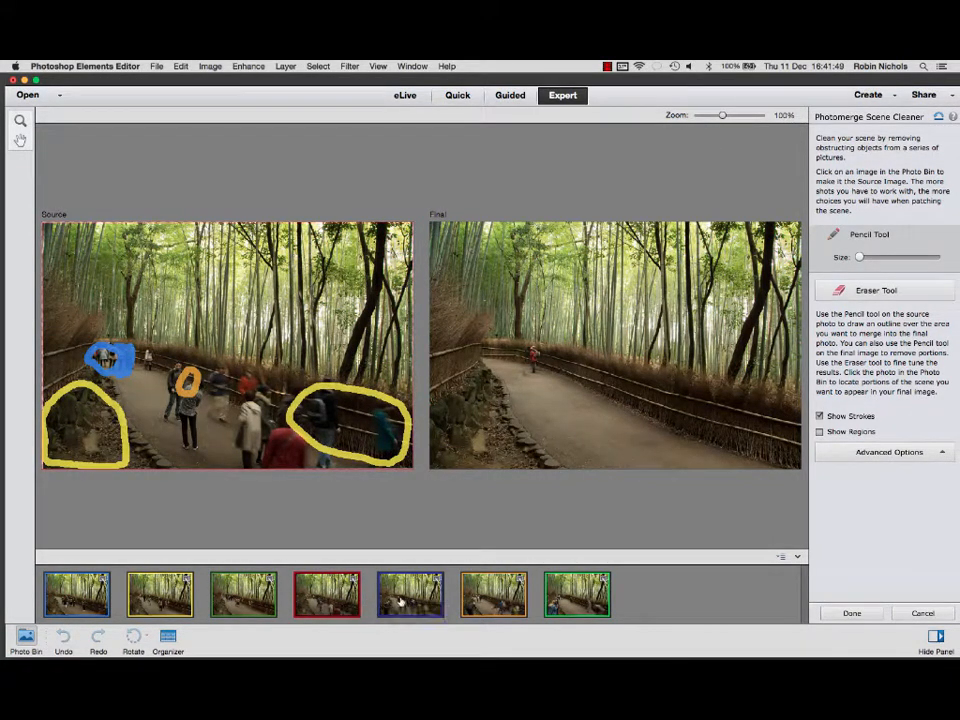
Switch between other source shots to patch out the last red-clad figure.
click(409, 594)
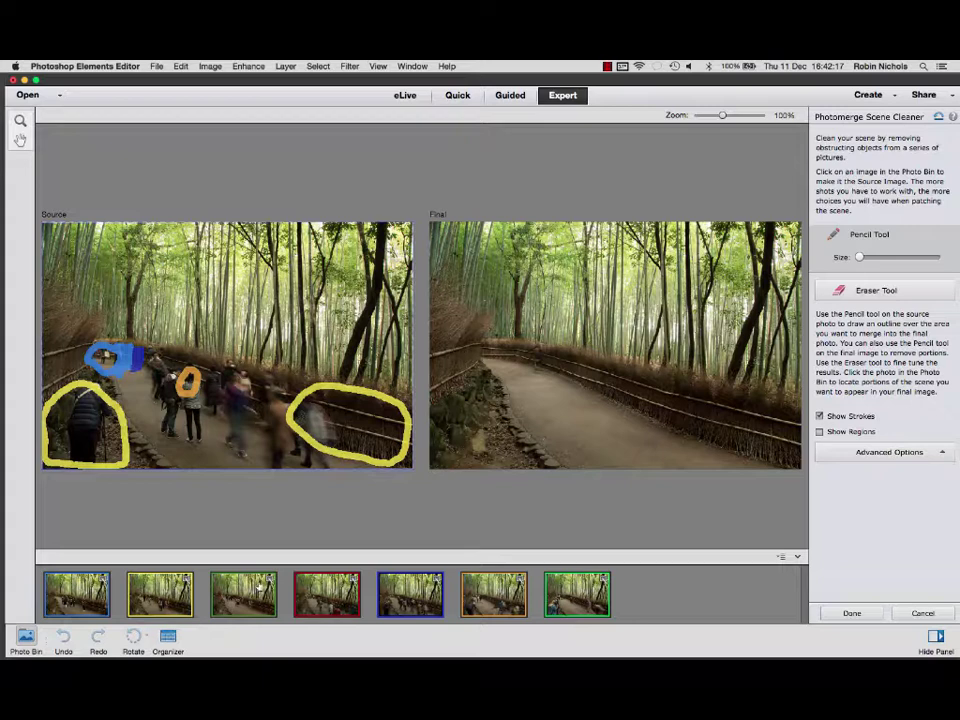
click(326, 594)
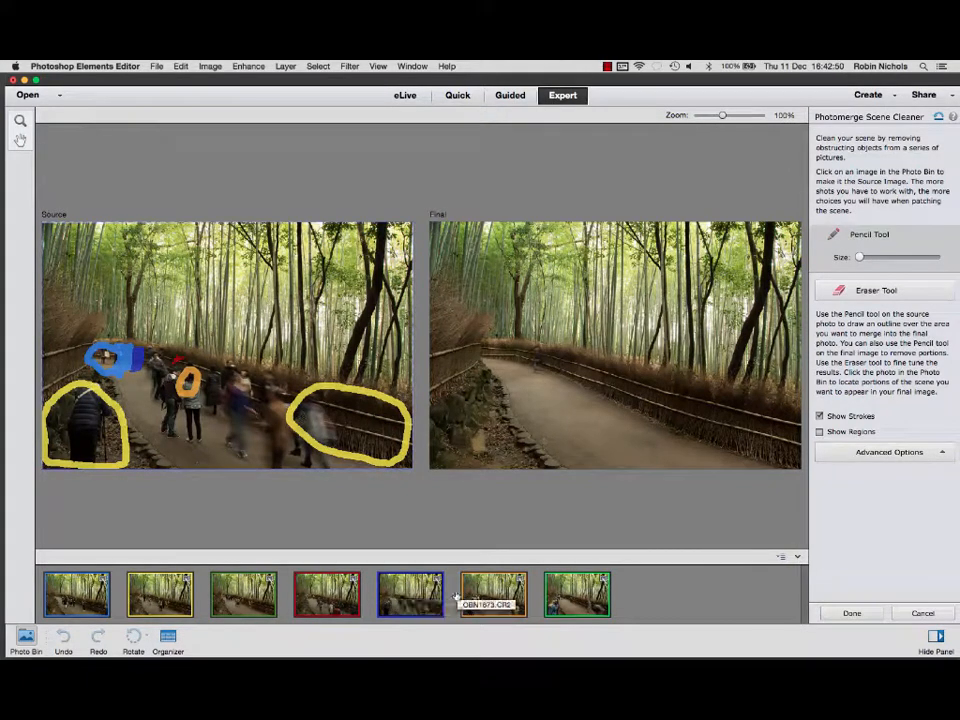
Patch the path from one more source shot, then finish the merge with Done.
click(491, 593)
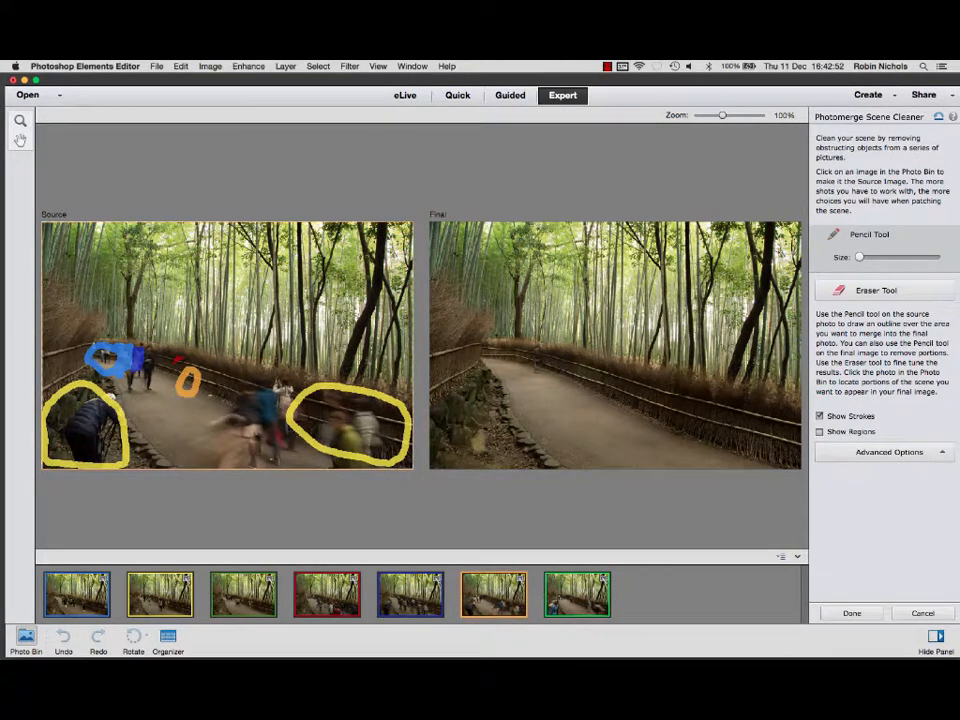
click(175, 360)
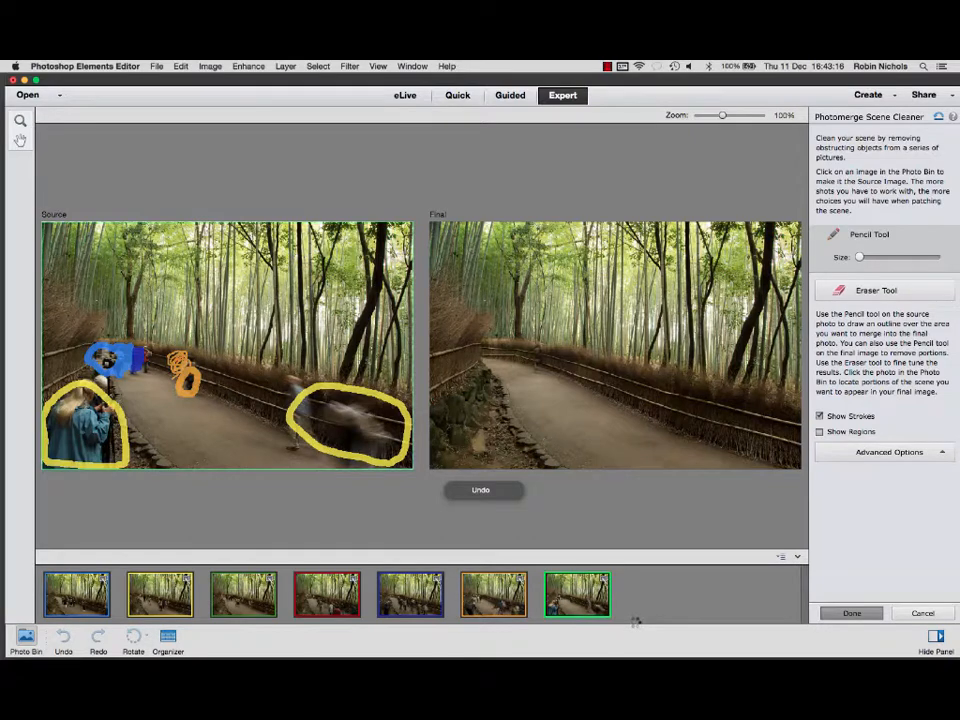
click(660, 593)
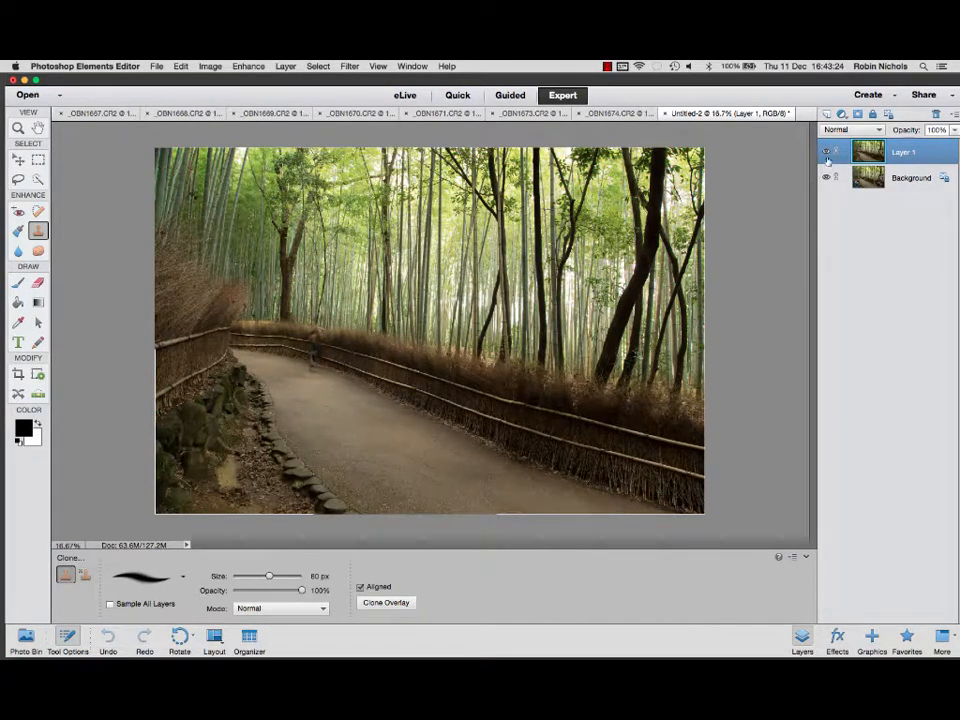
click(826, 151)
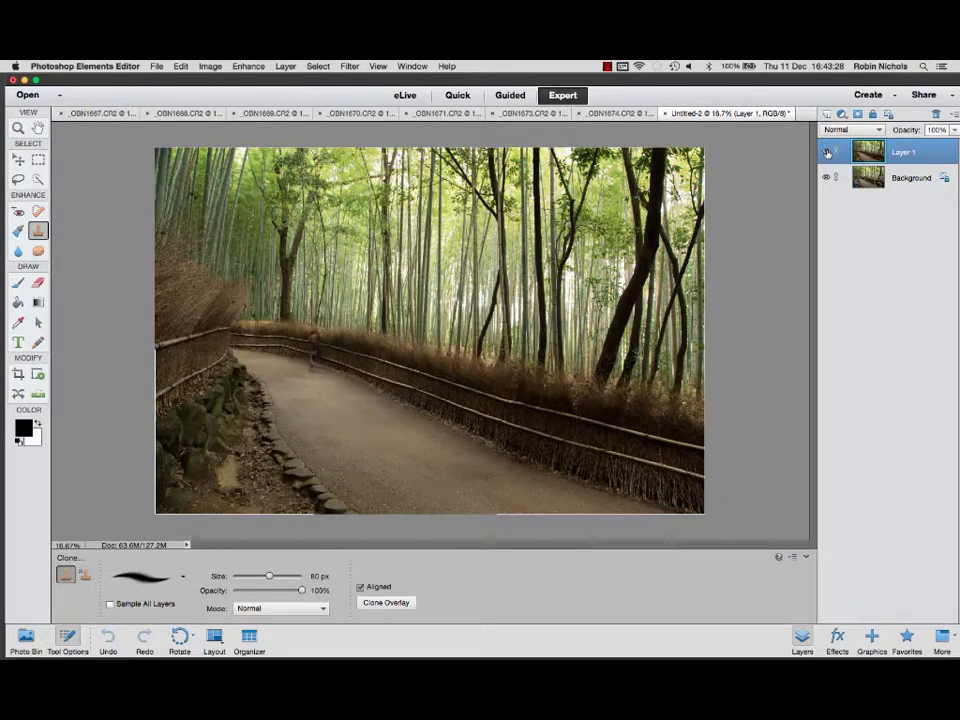
click(825, 150)
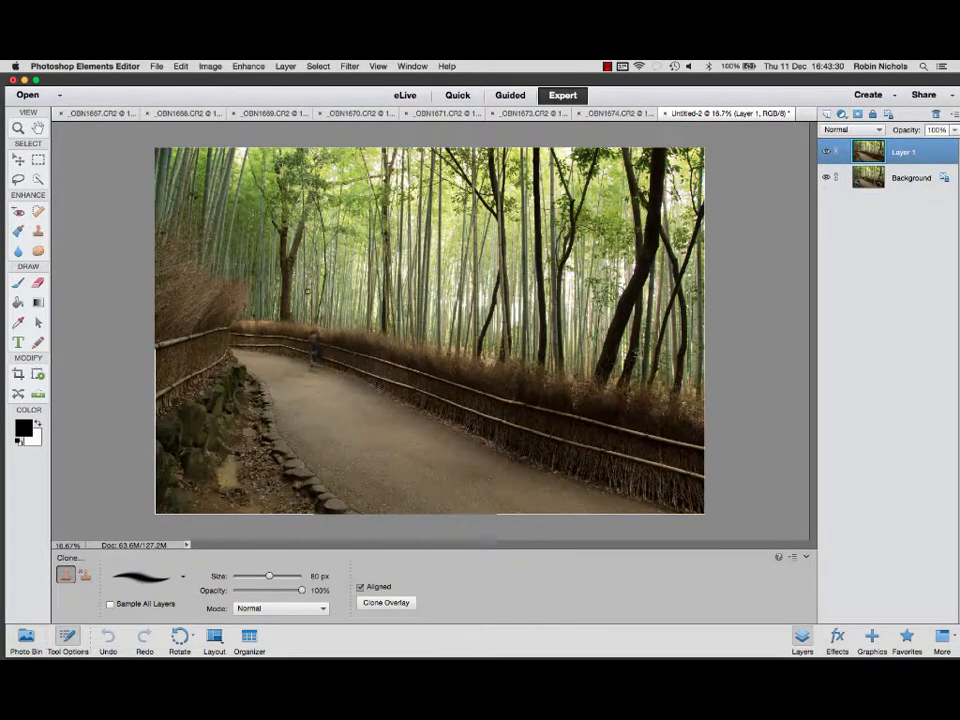
click(18, 373)
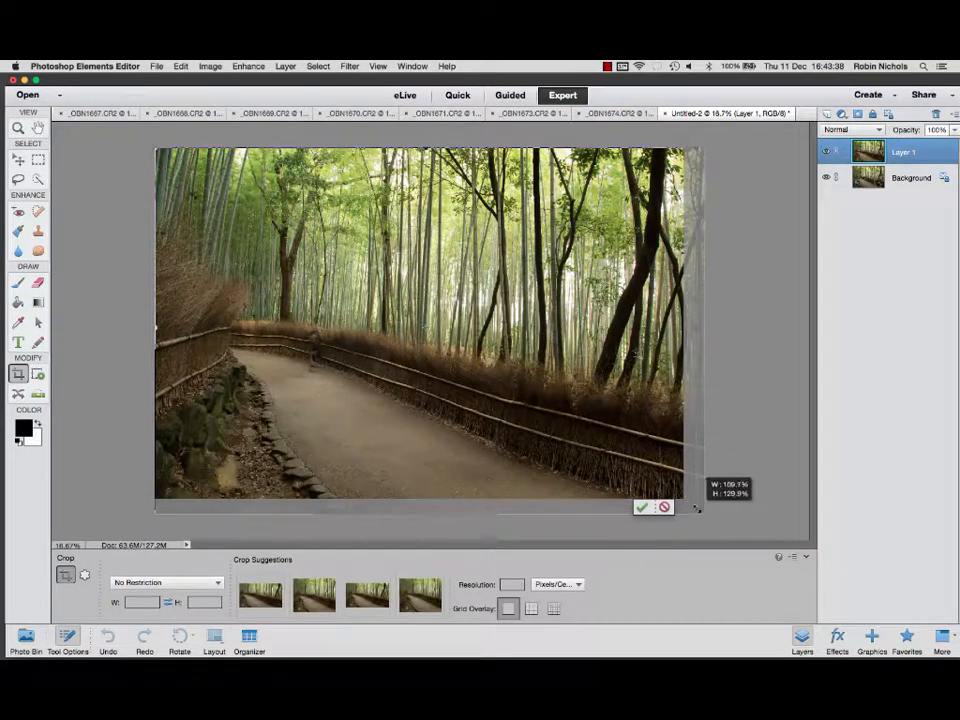
Pull the crop boundary inside the ragged edges and commit the crop.
click(642, 507)
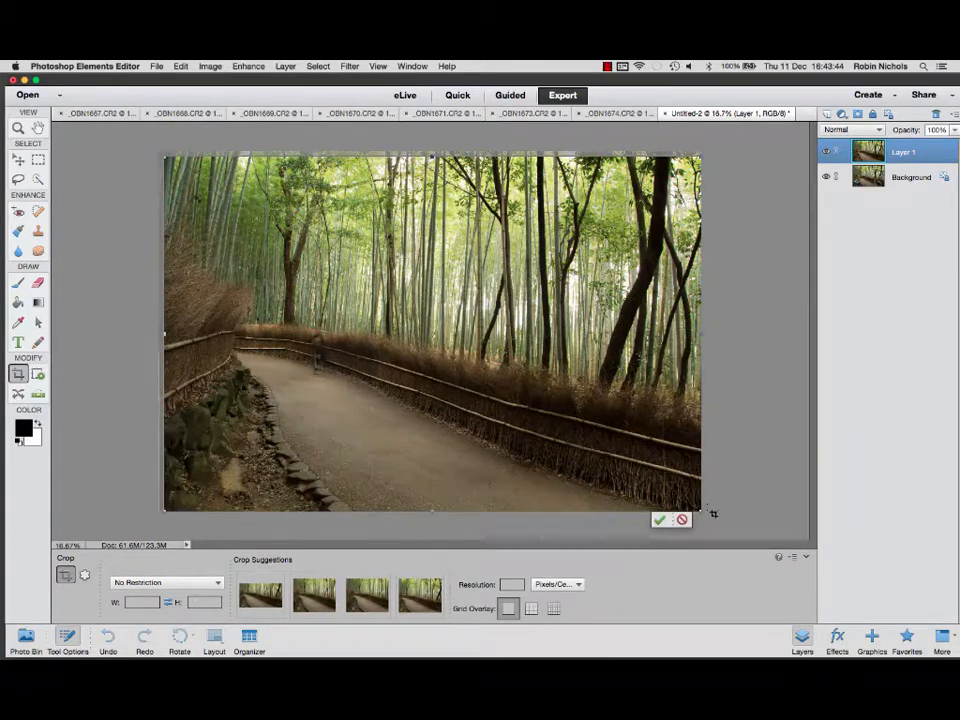
click(659, 520)
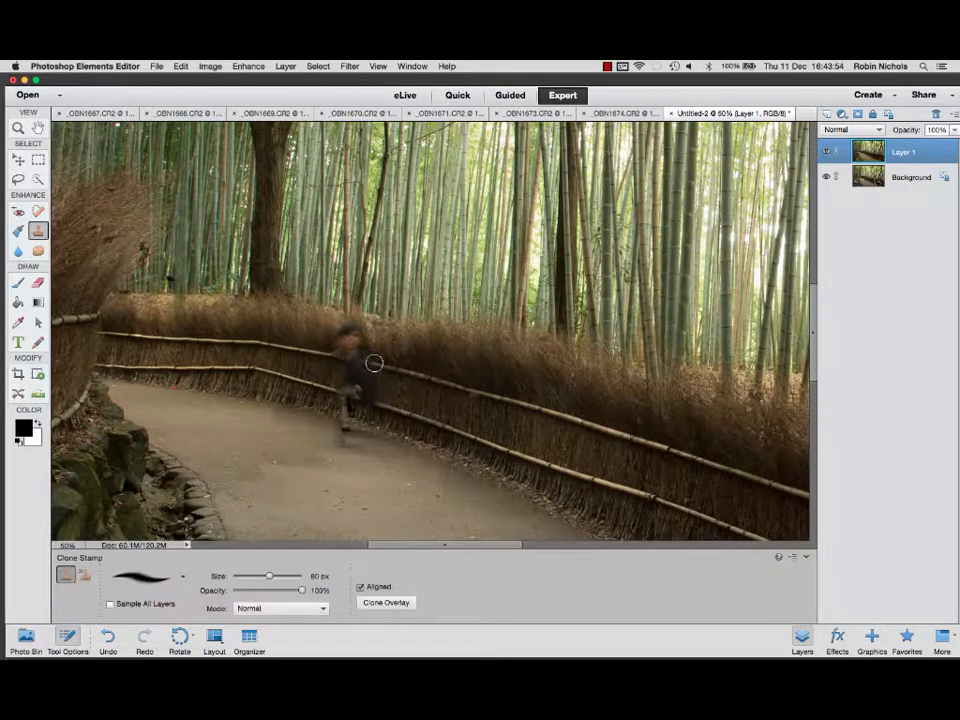
Clone clean fence over the ghost figure and lower the Clone Stamp opacity.
click(371, 363)
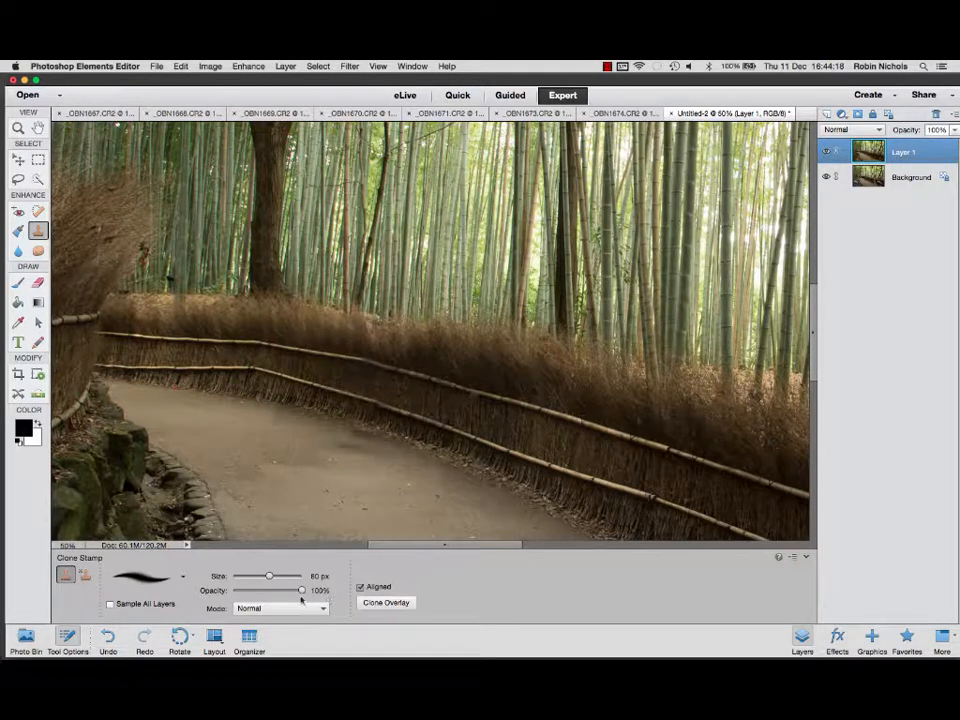
drag(300, 590, 247, 590)
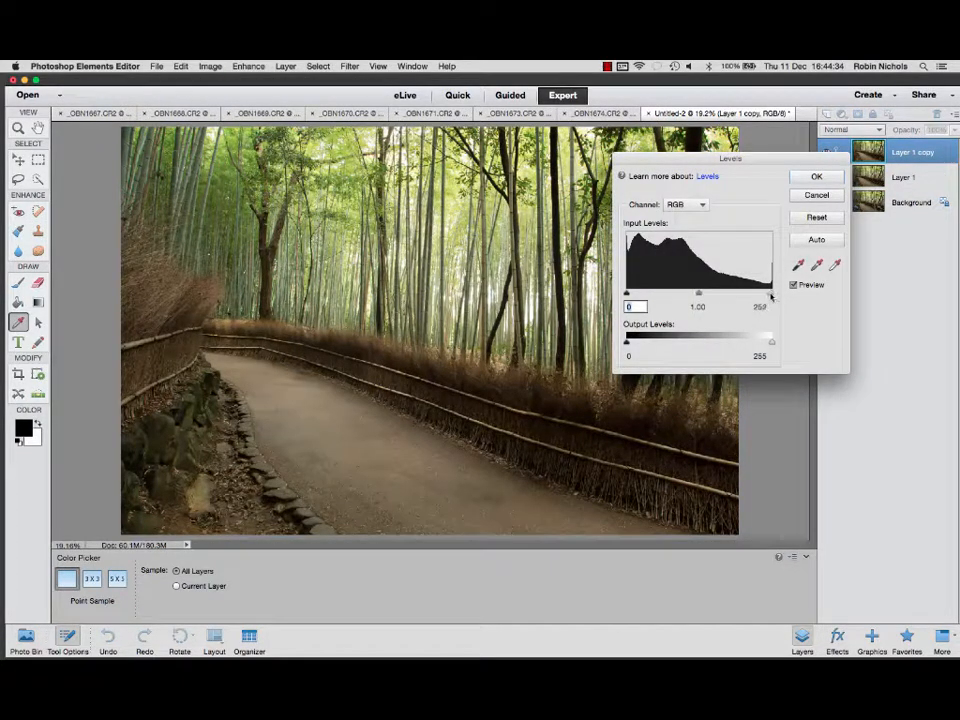
Set the Levels white point to 222 and raise Hue/Saturation saturation to +17.
drag(771, 293, 755, 293)
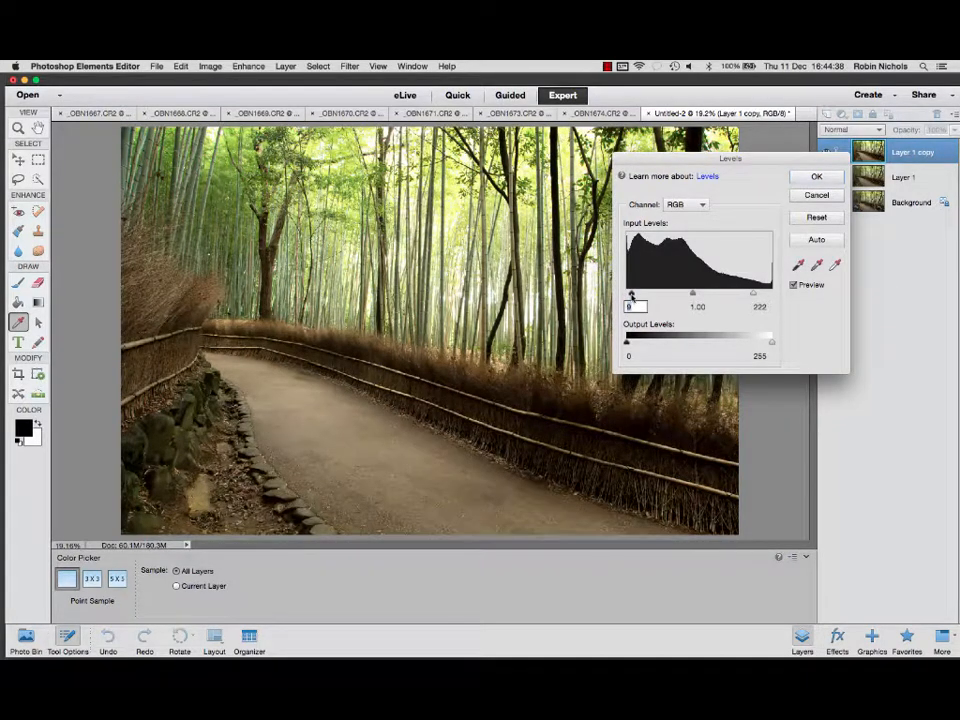
click(816, 176)
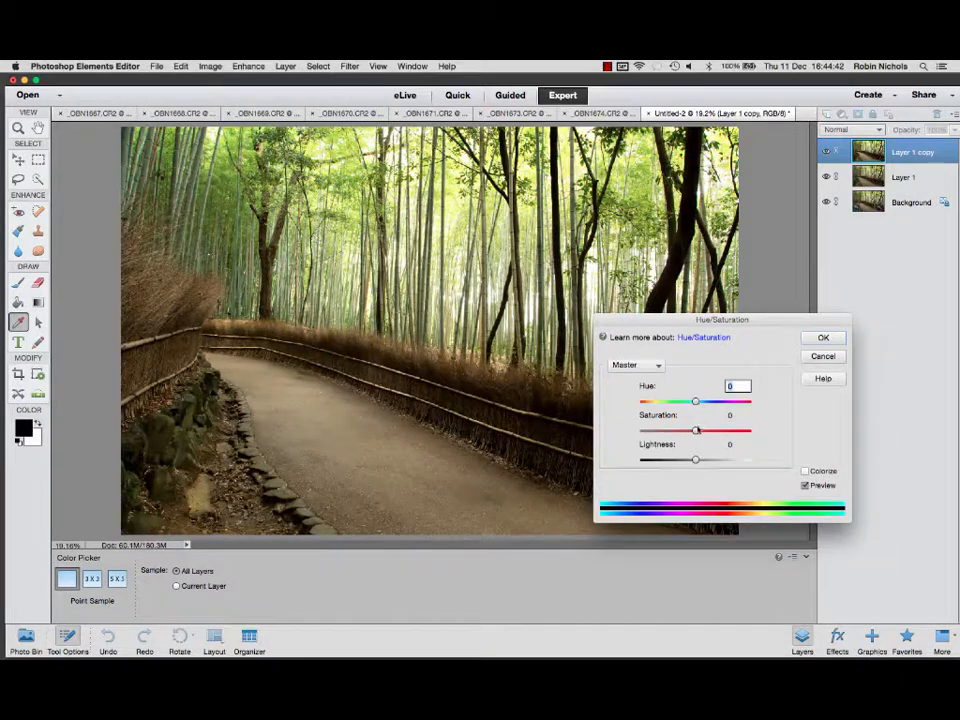
drag(695, 430, 705, 430)
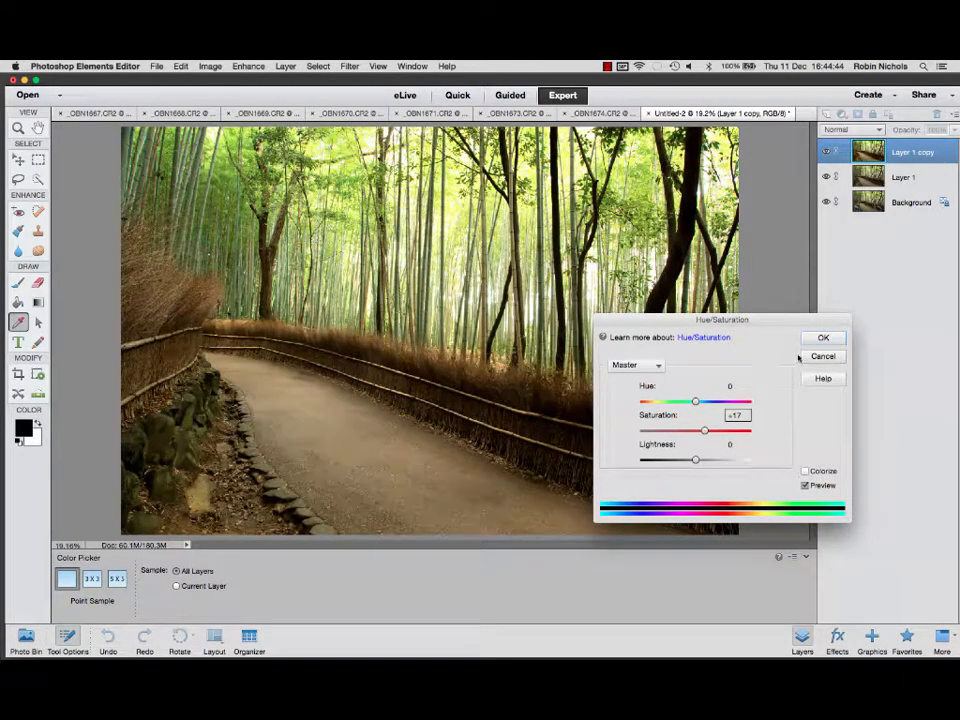
click(823, 337)
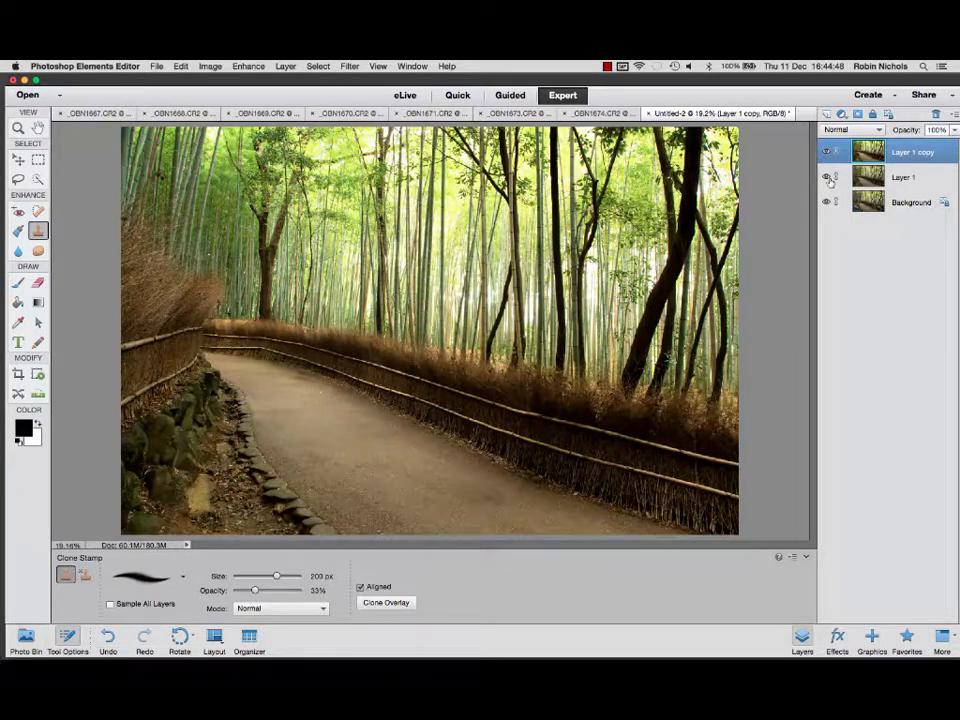
click(826, 152)
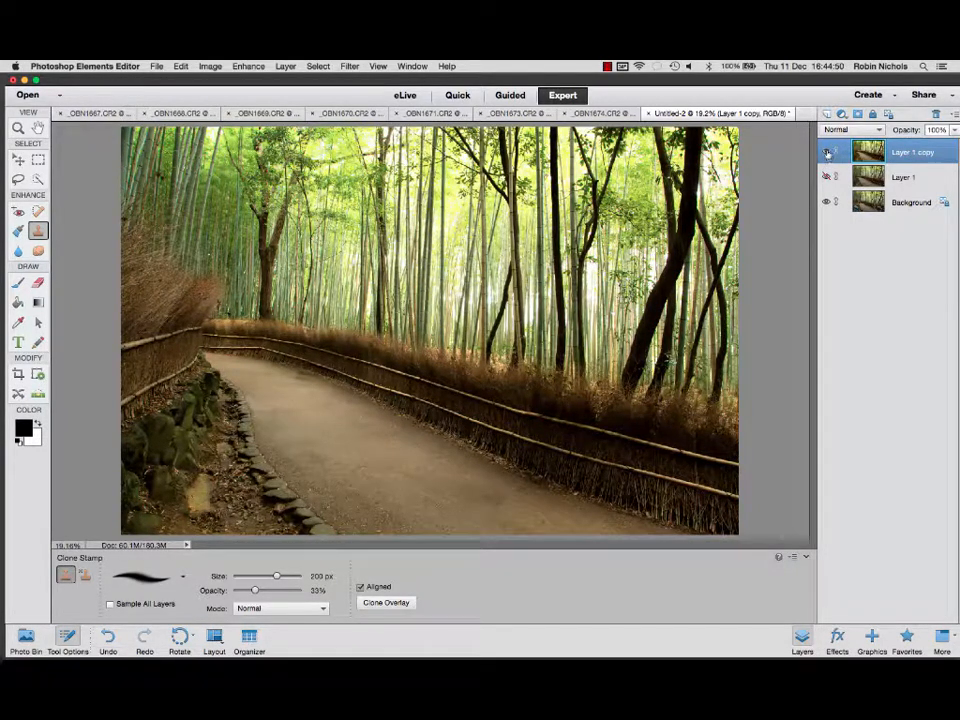
click(826, 152)
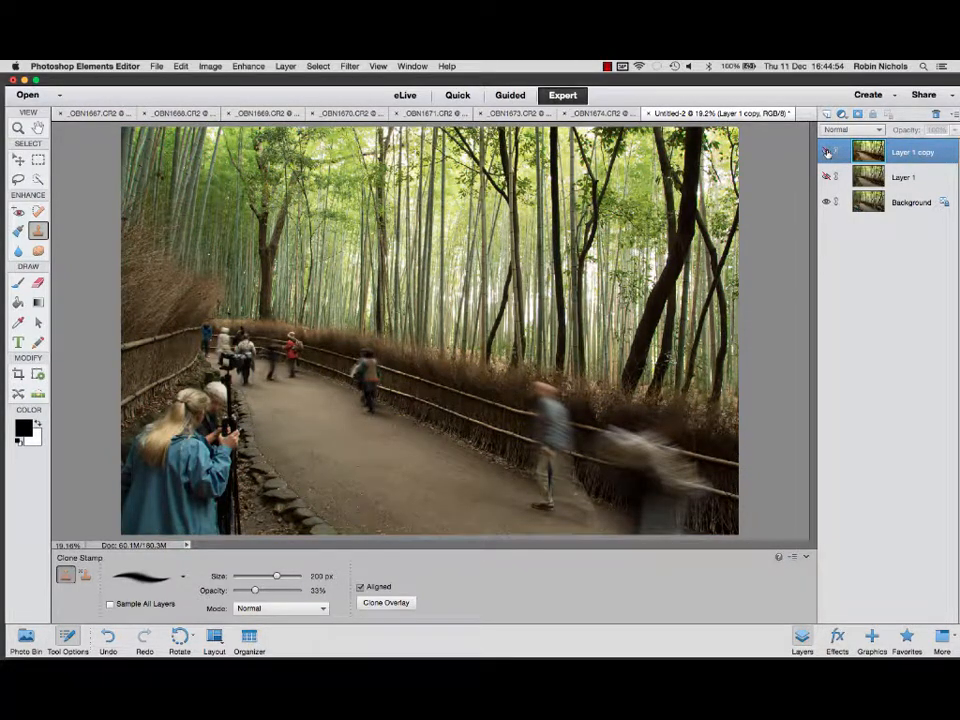
click(826, 152)
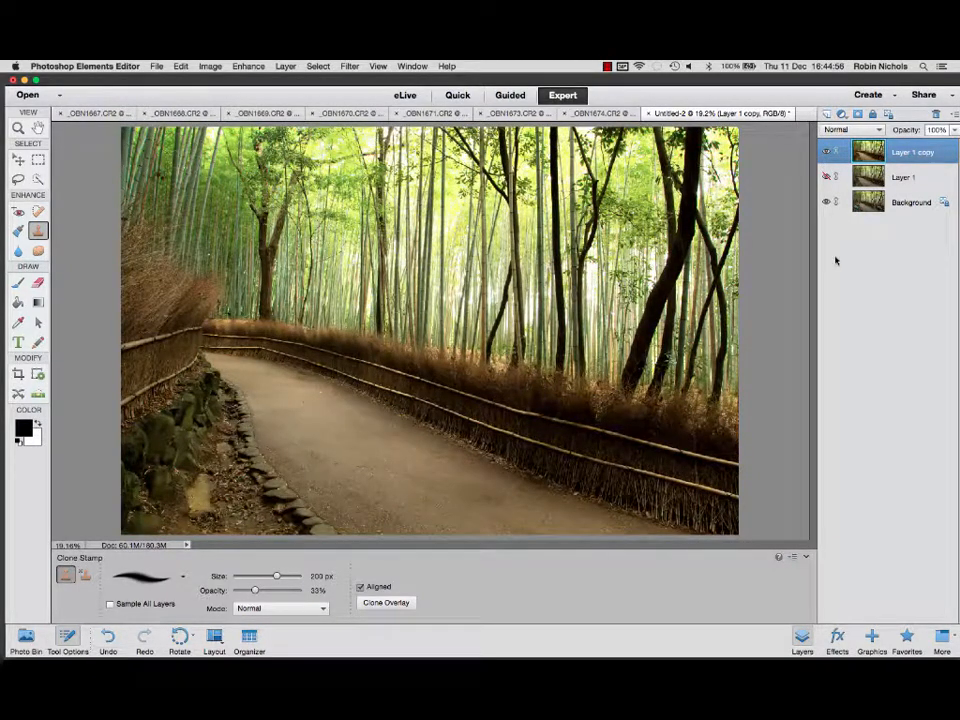